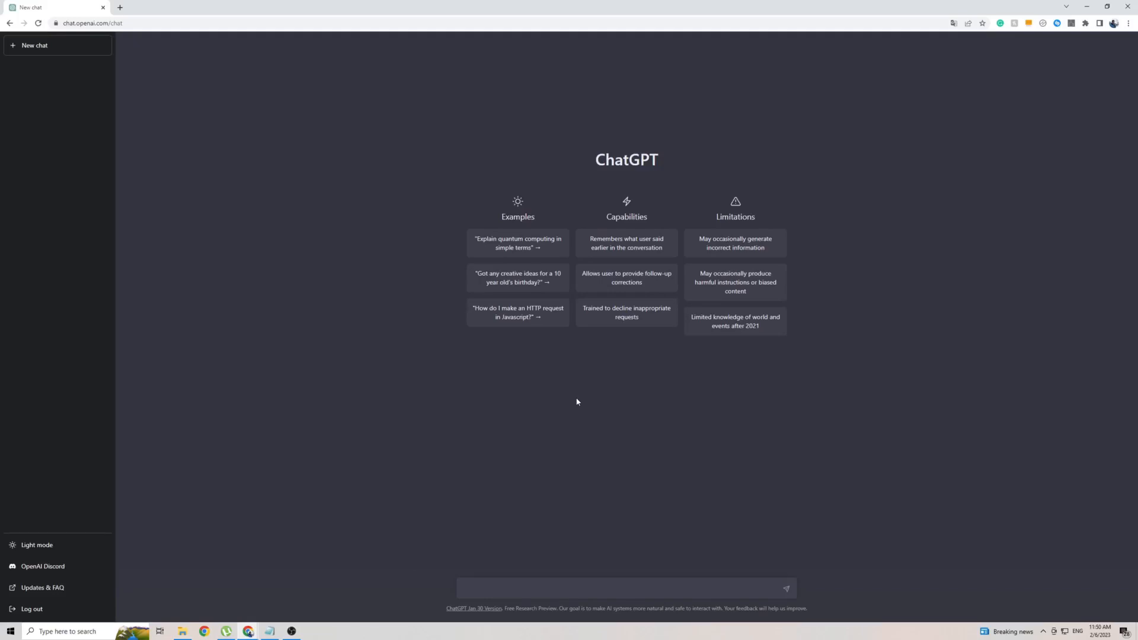
mouse_move(485, 408)
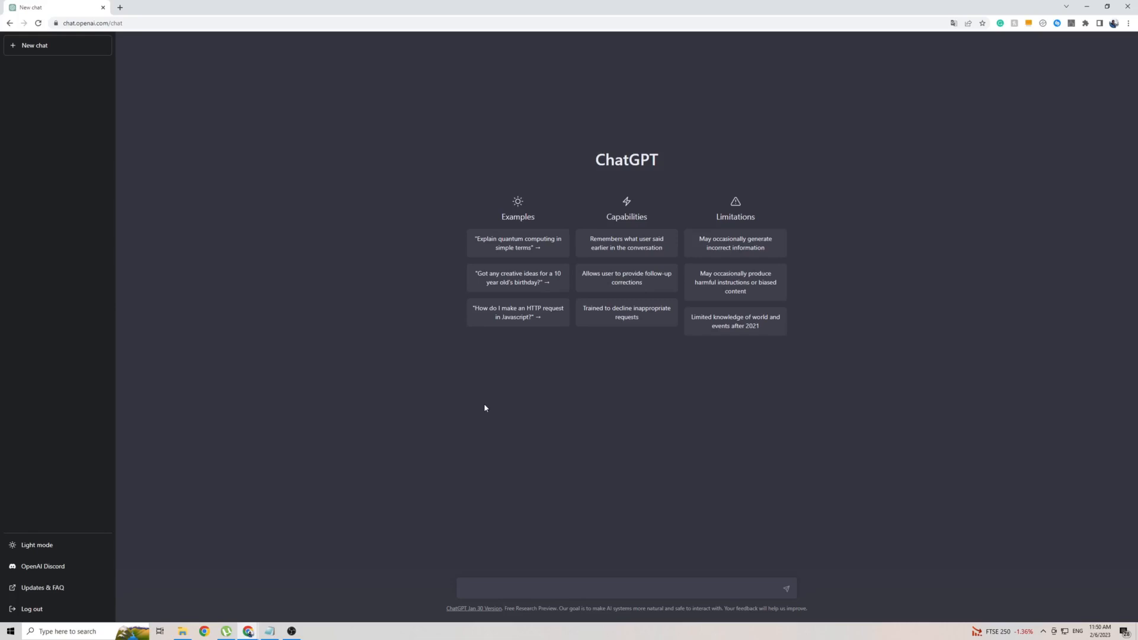
mouse_move(577, 153)
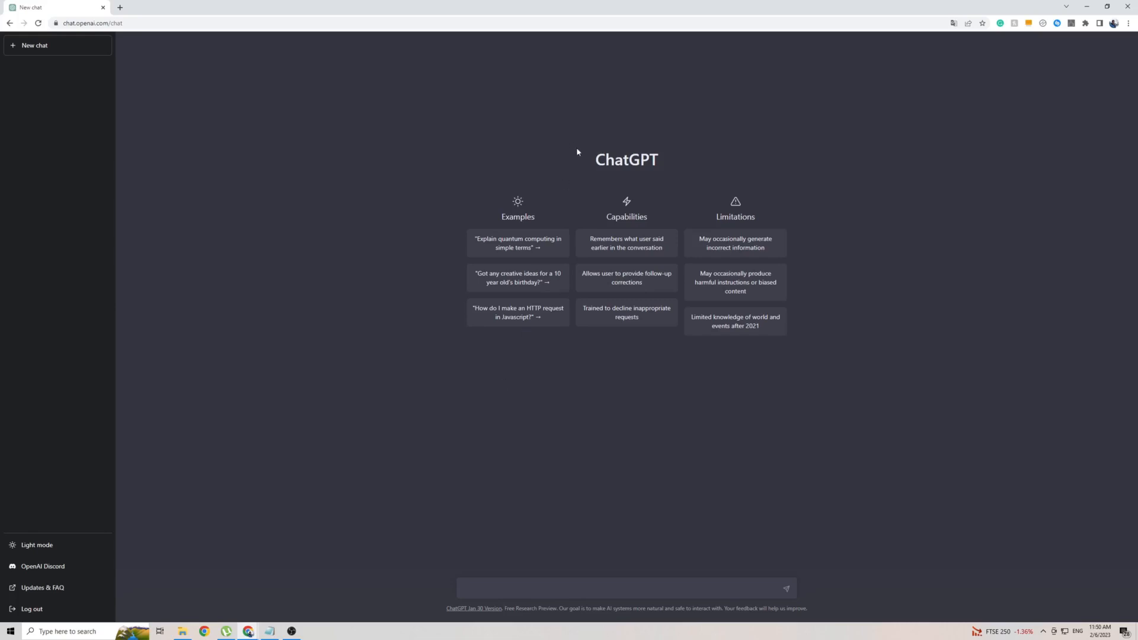
mouse_move(561, 170)
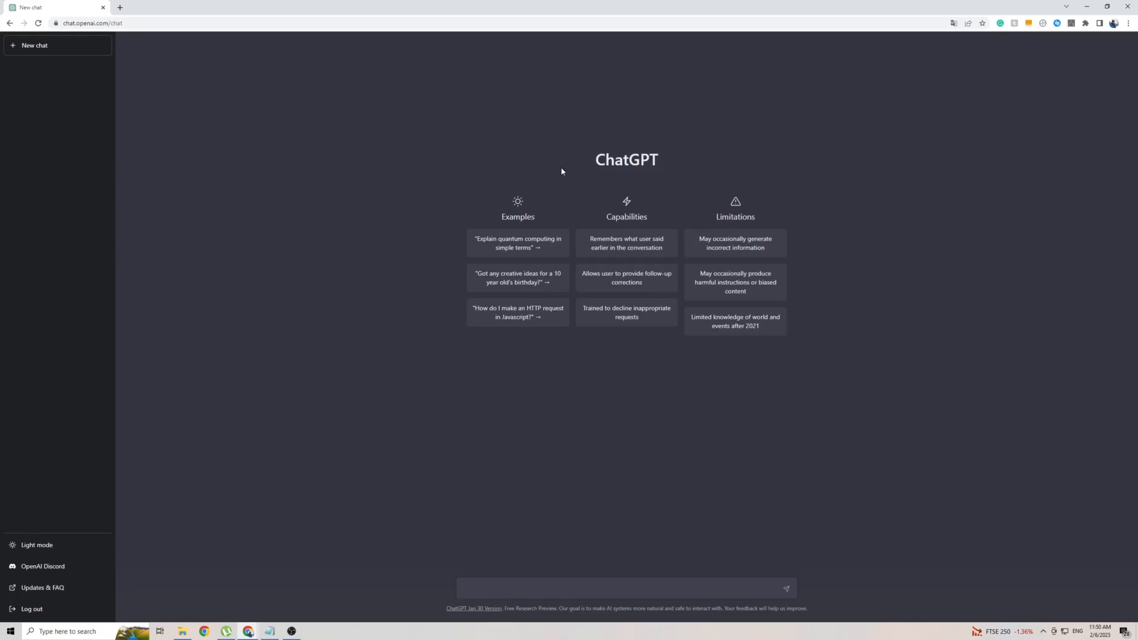
mouse_move(27, 581)
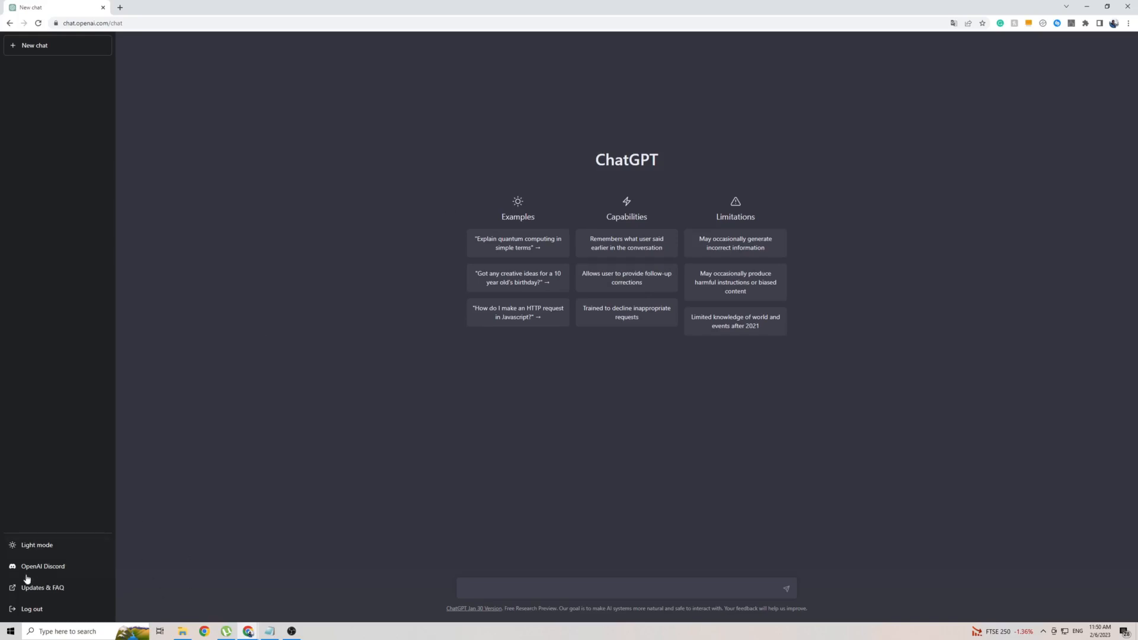
mouse_move(60, 554)
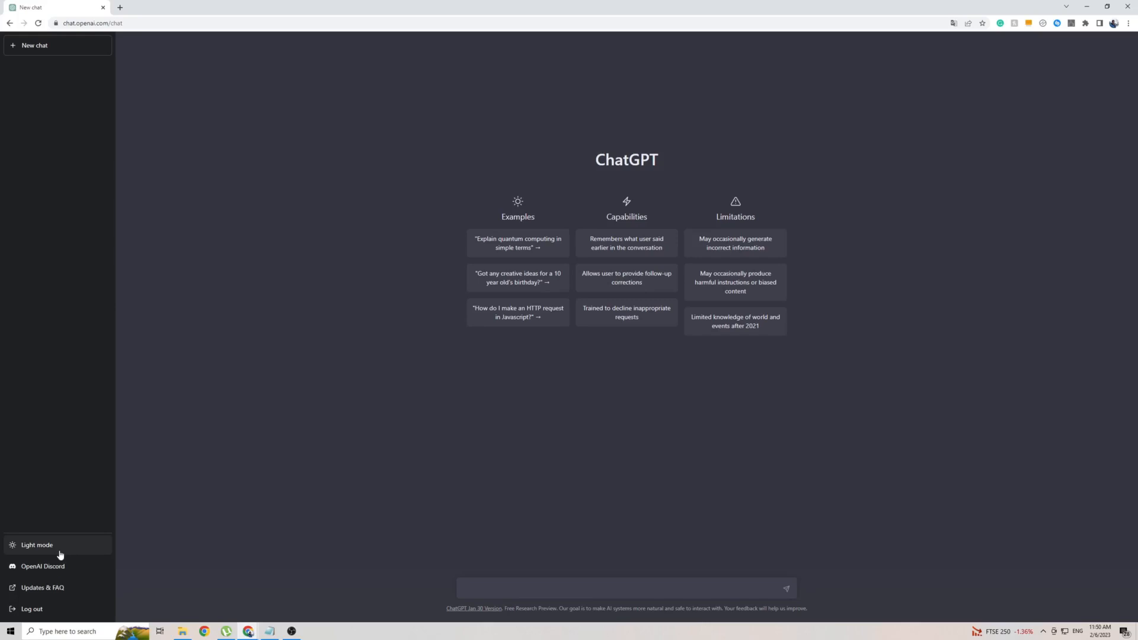
mouse_move(580, 241)
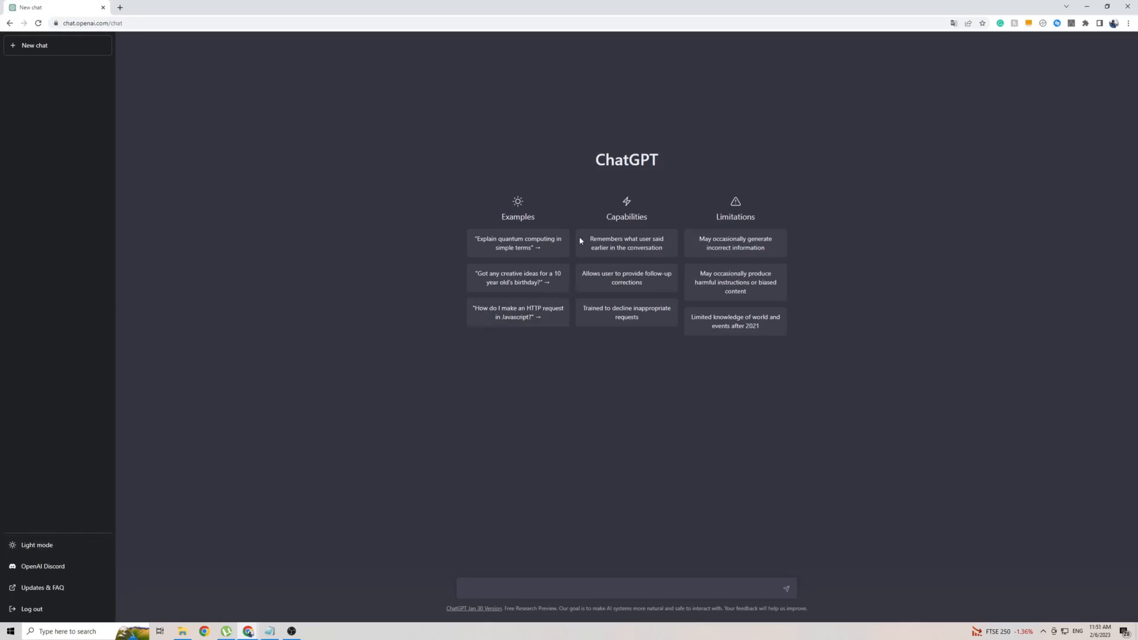
mouse_move(234, 75)
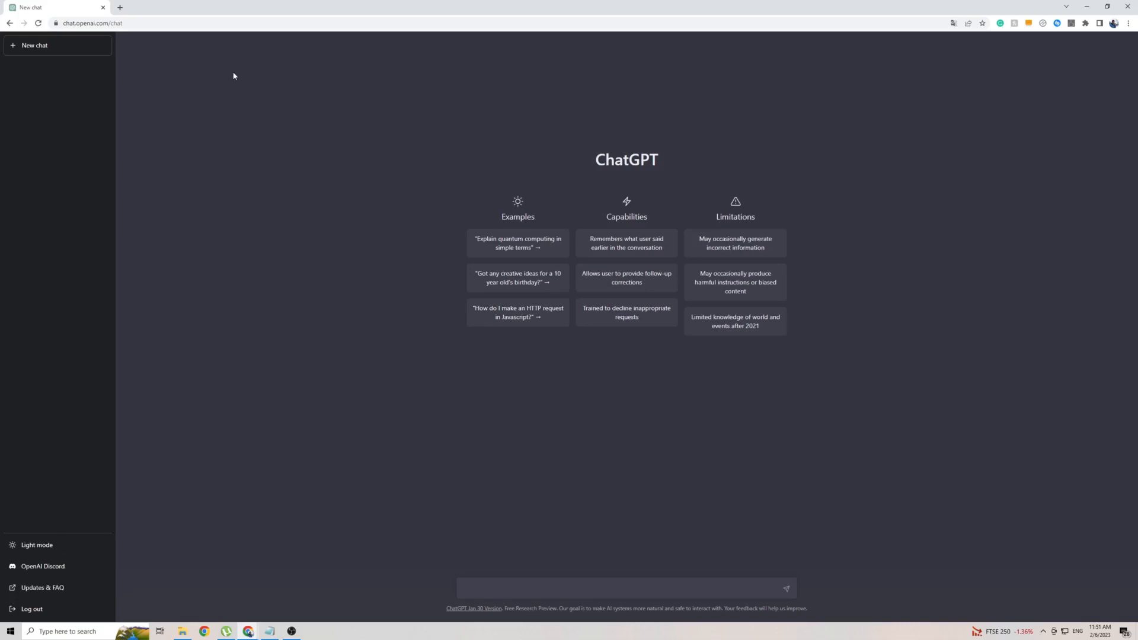
mouse_move(836, 185)
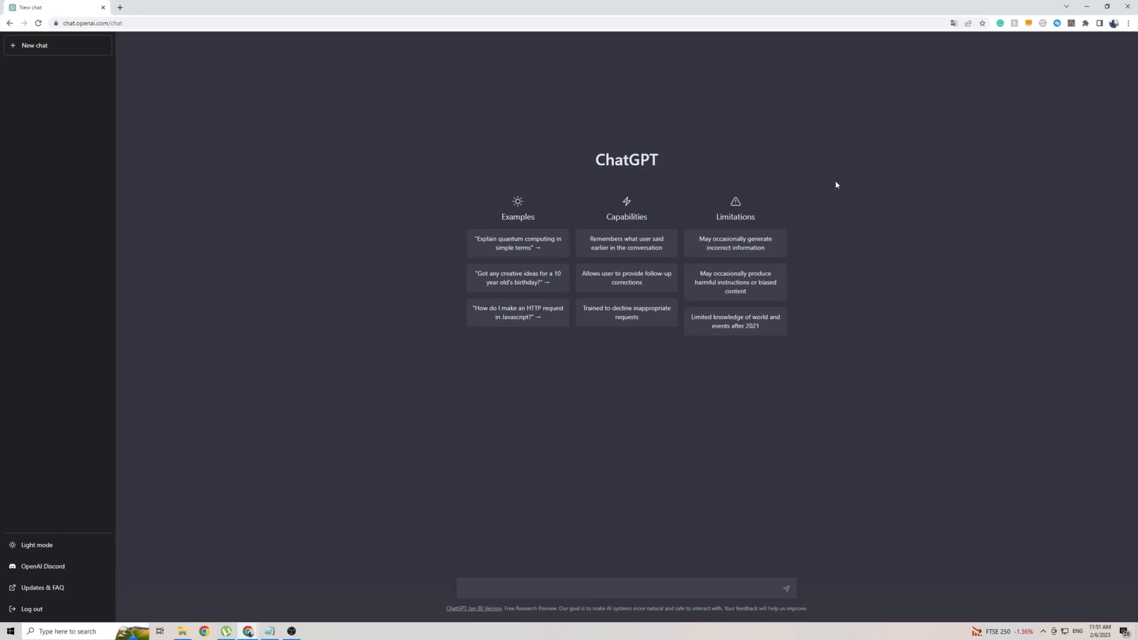
mouse_move(852, 184)
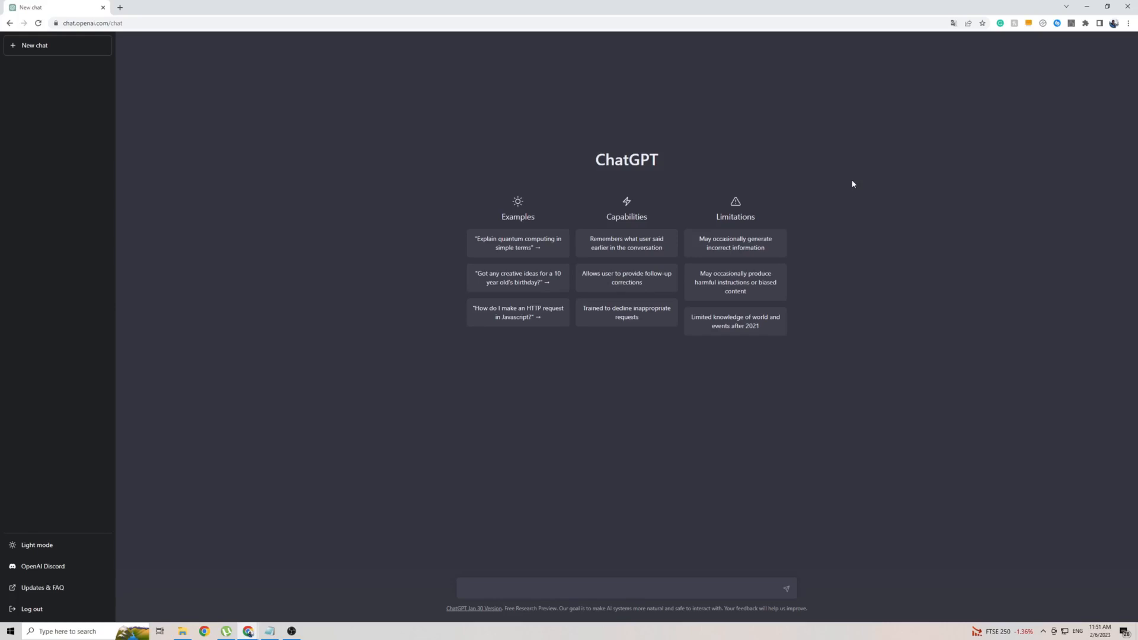
mouse_move(797, 182)
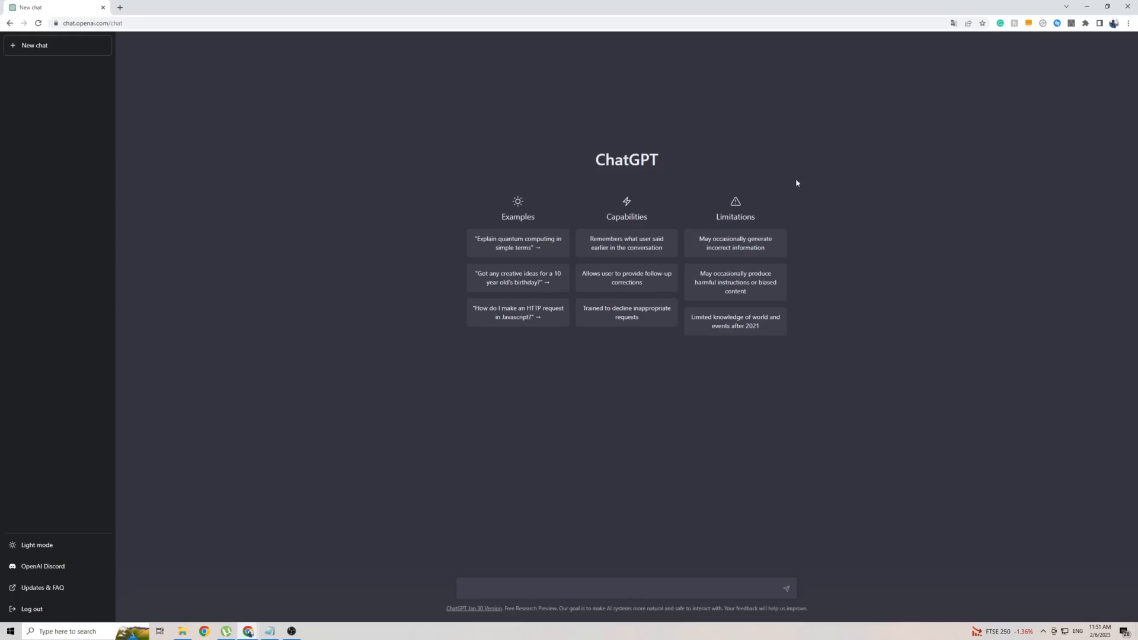
Step: Translate the ChatGPT start page into Filipino using Chrome's built-in translation
right_click(797, 183)
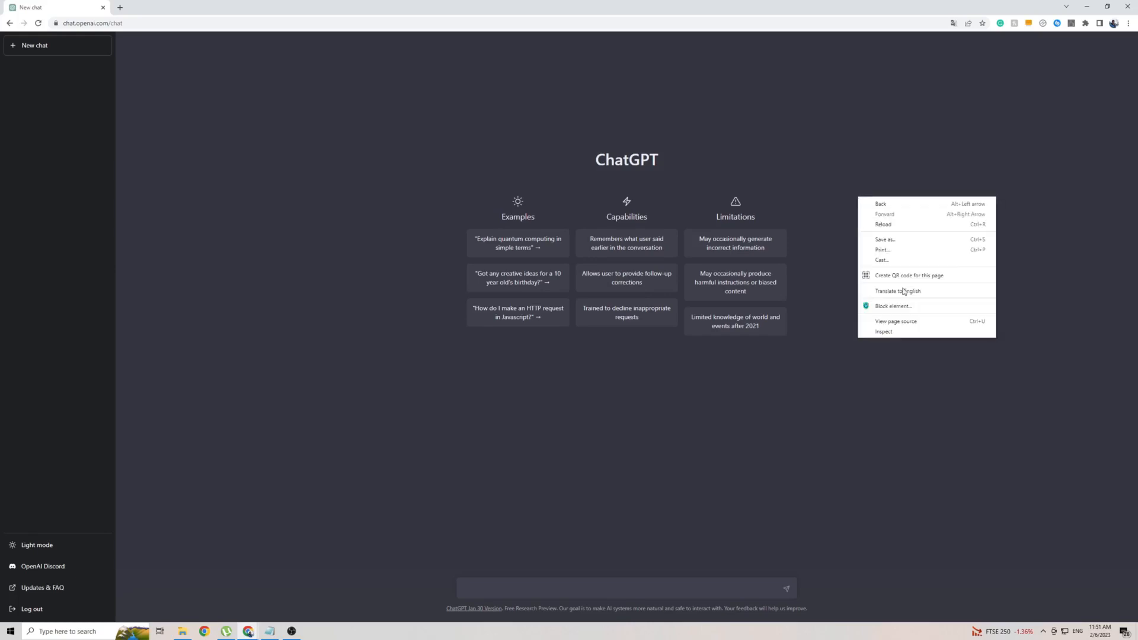
left_click(897, 292)
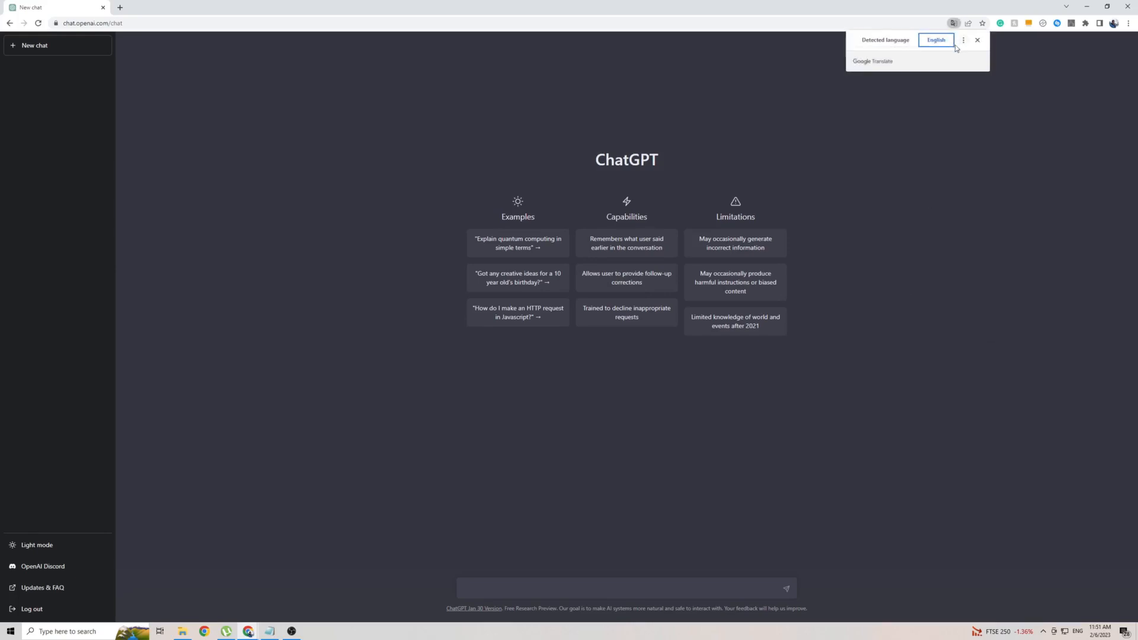
left_click(963, 41)
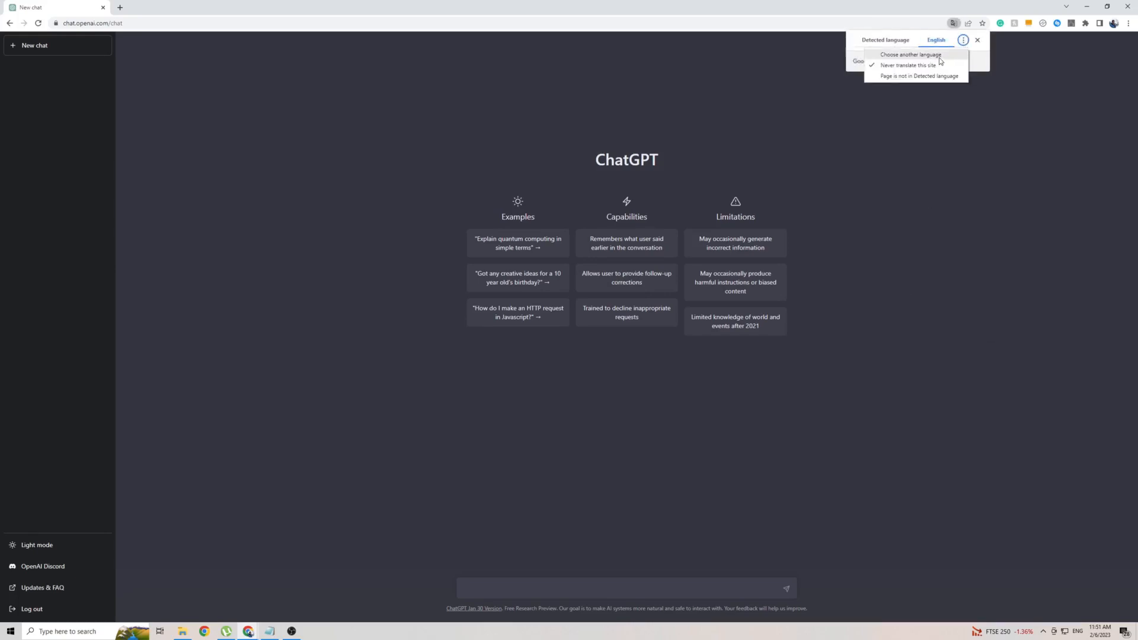
left_click(910, 55)
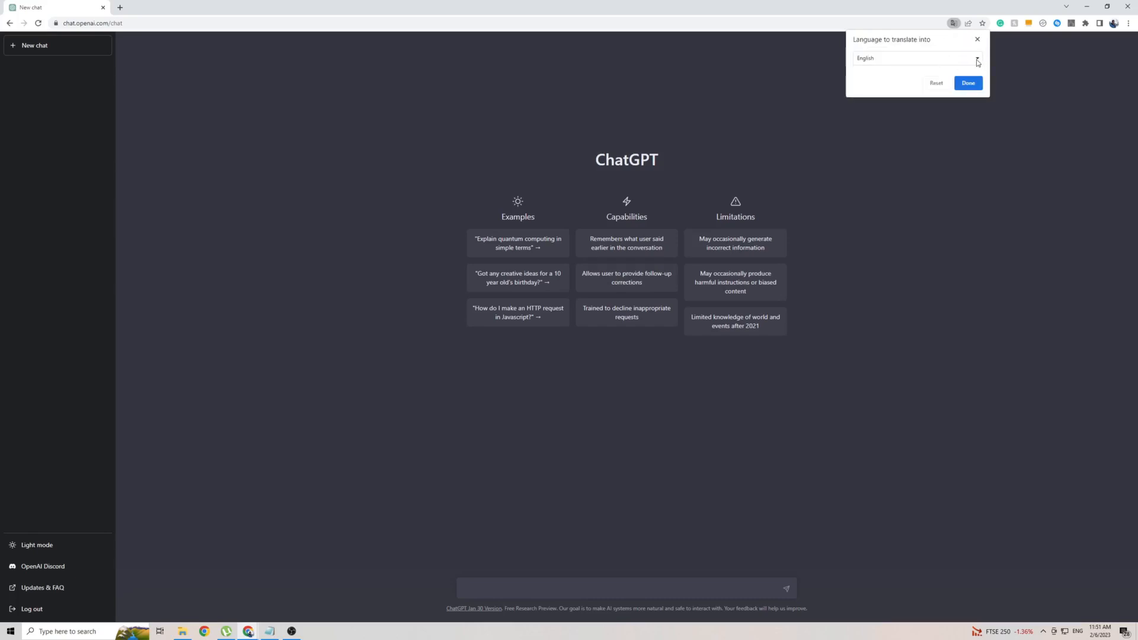
left_click(976, 58)
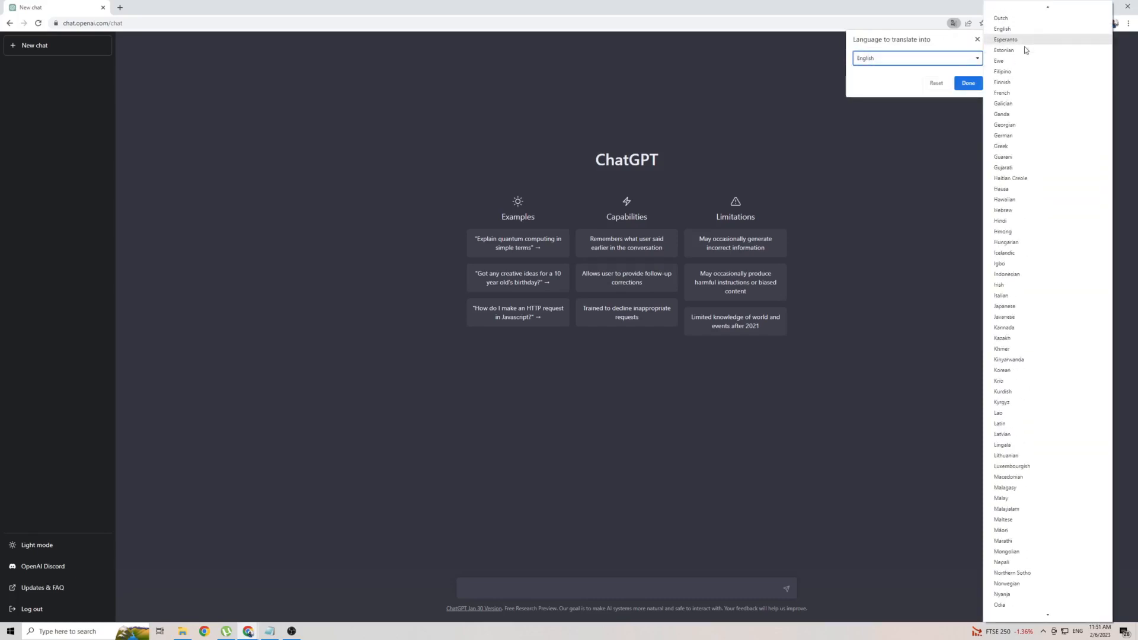
scroll("down", 3)
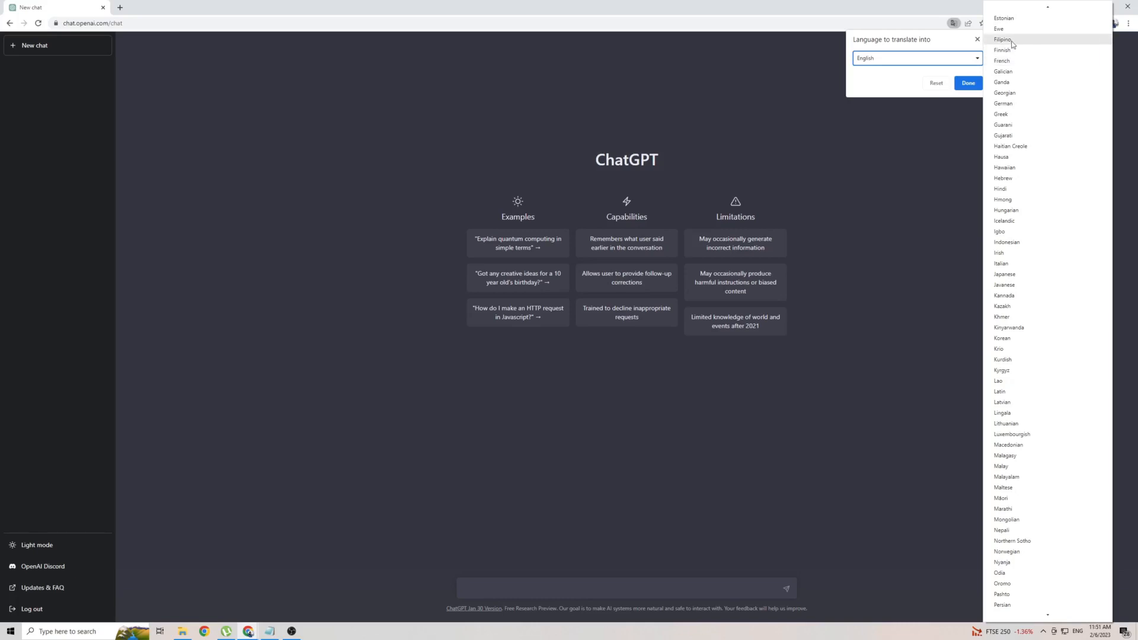
left_click(1003, 39)
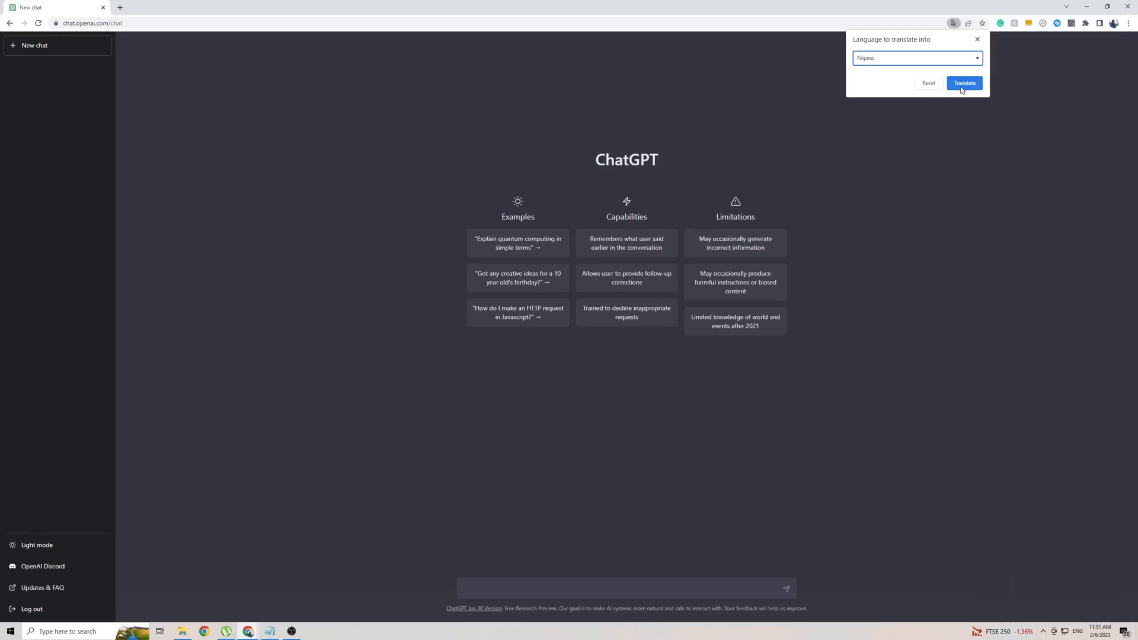
left_click(964, 83)
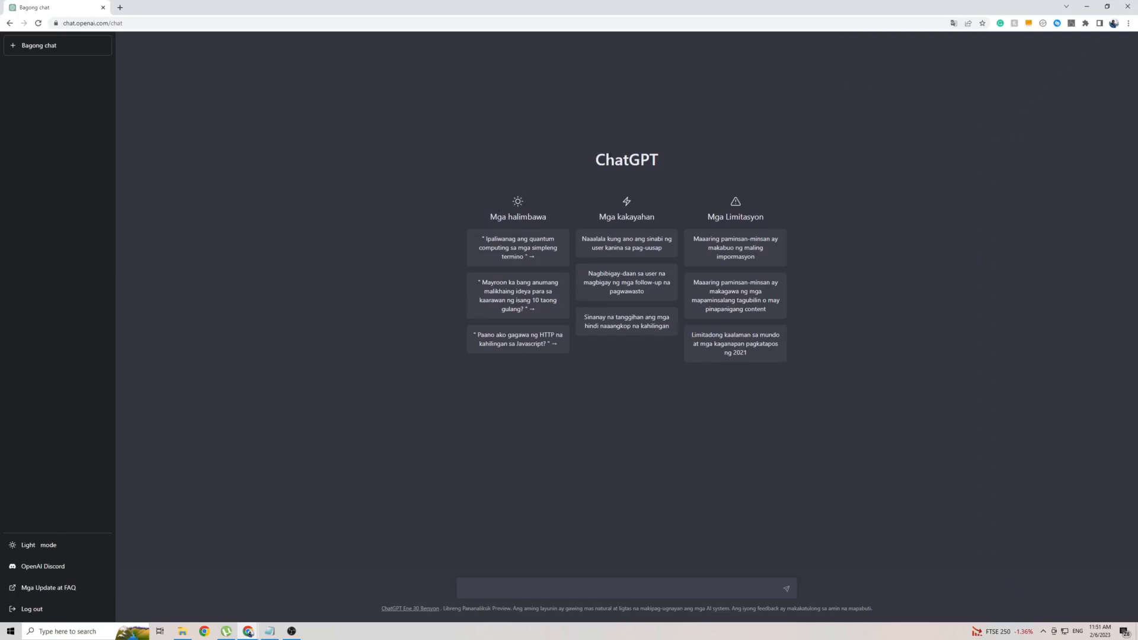
mouse_move(683, 463)
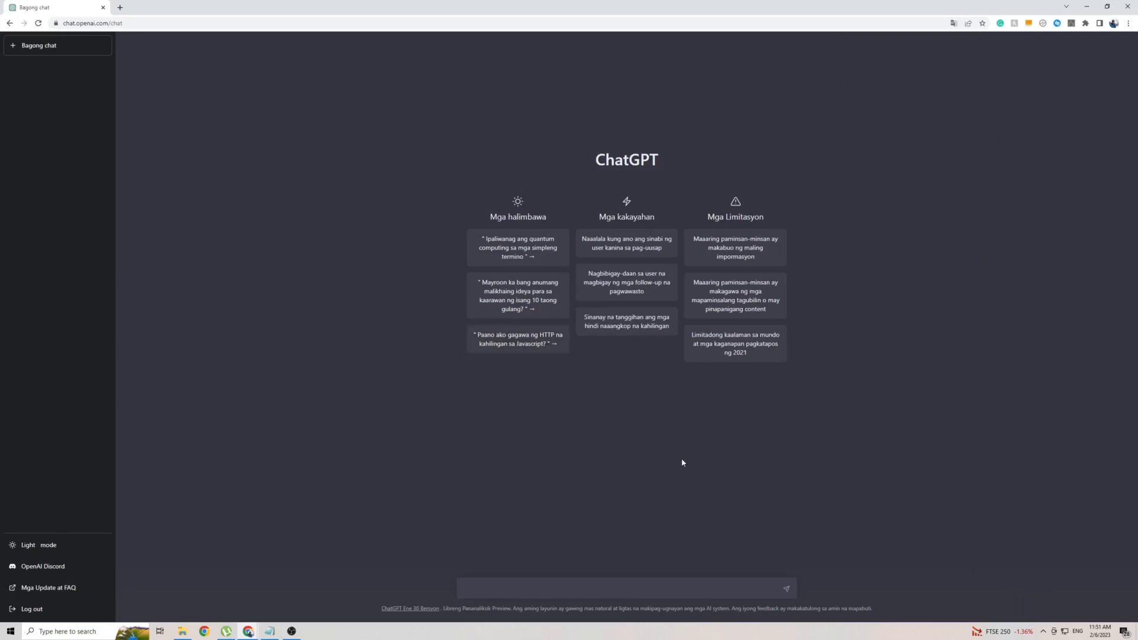
mouse_move(634, 450)
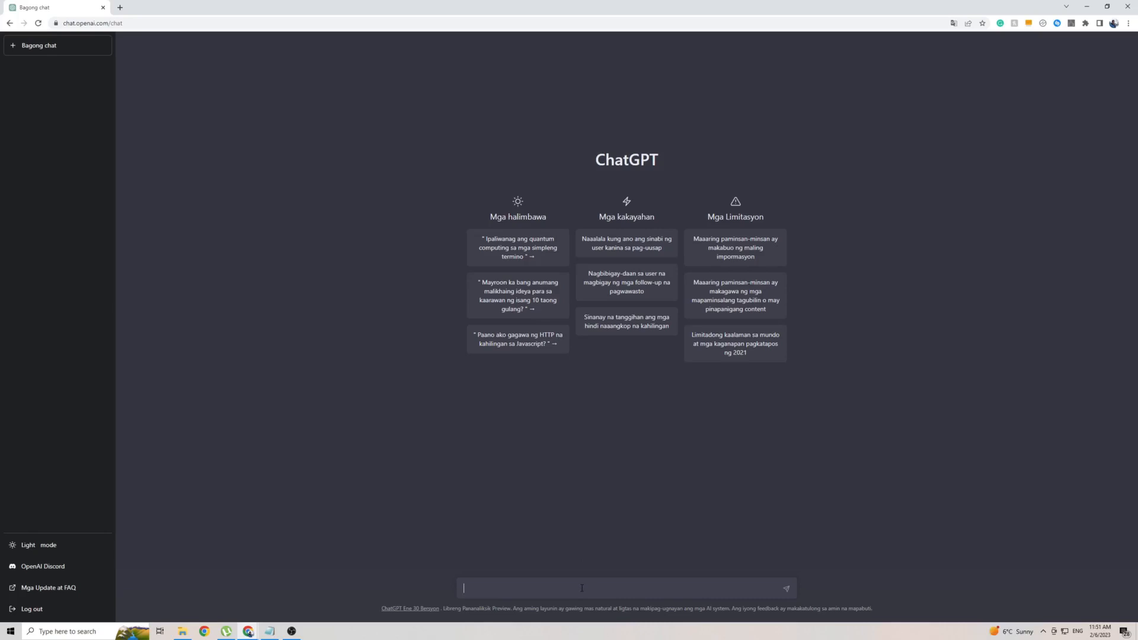
Step: Send the prompt 'Kamusta ka', get an error reply, then reload the chat page
type("Kamusta ka")
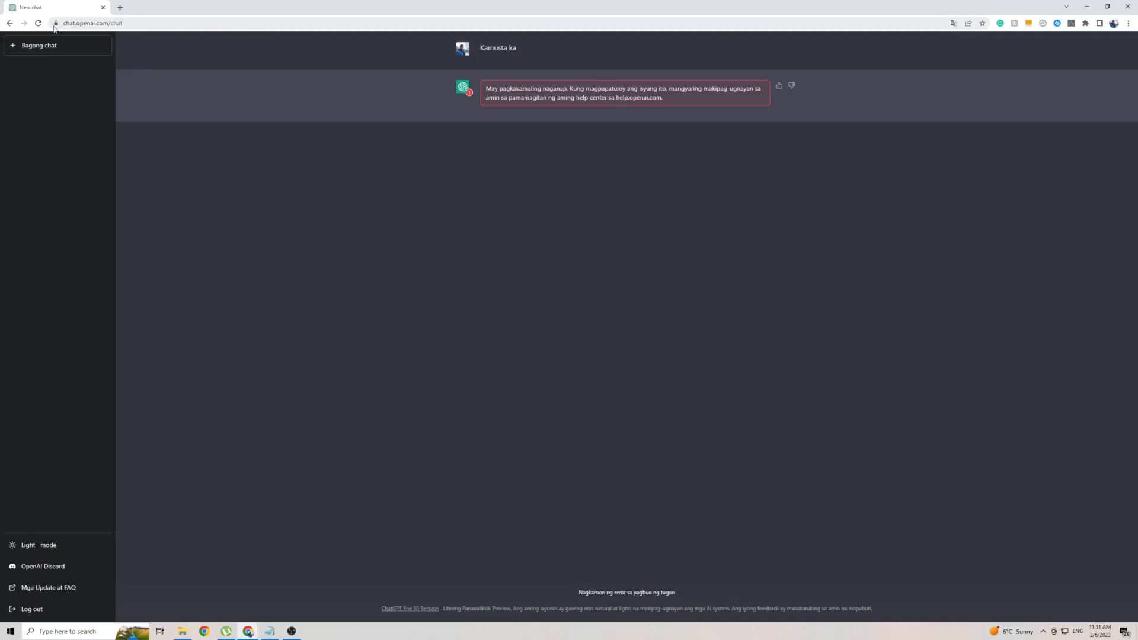
left_click(40, 45)
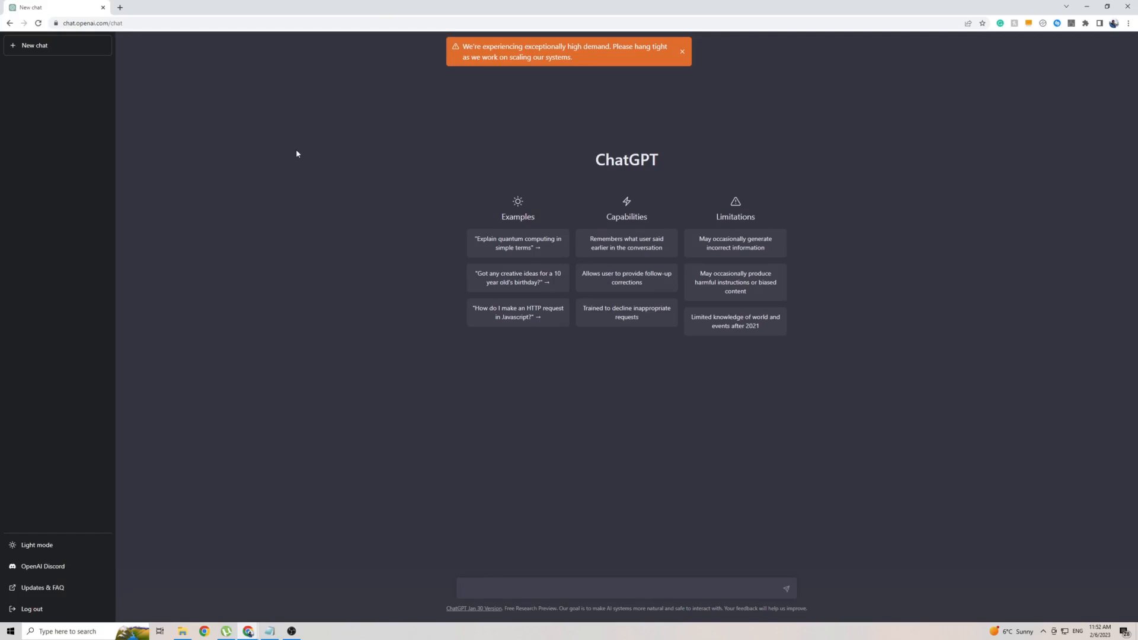
mouse_move(426, 341)
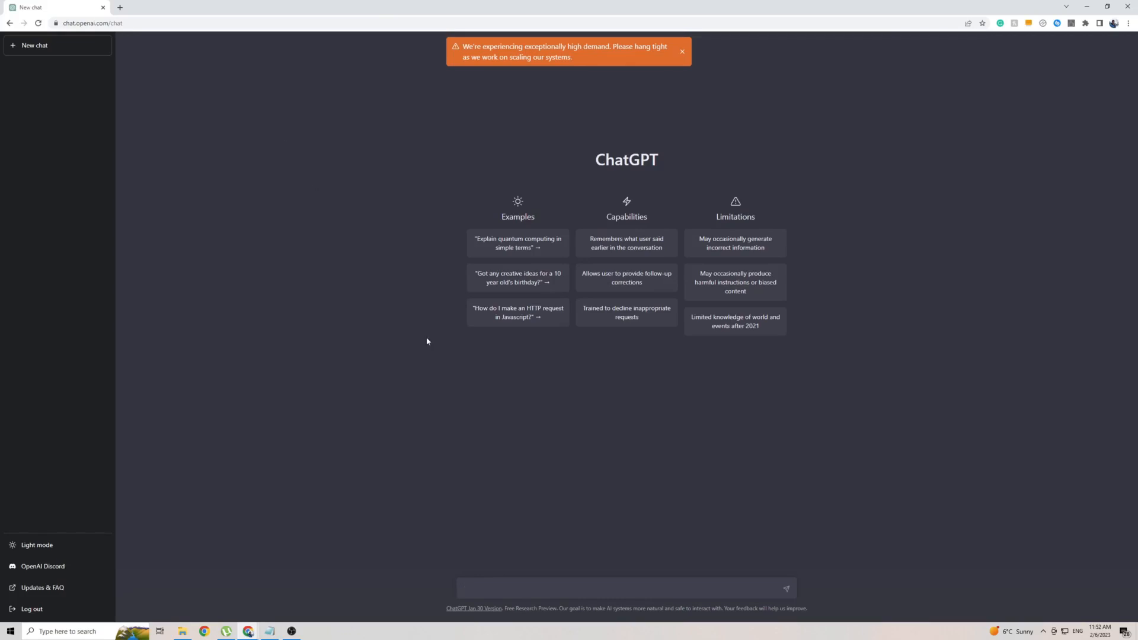
Step: Write 'Kamusta ka' again in the message box on the reloaded English page
type("Kamusta ka")
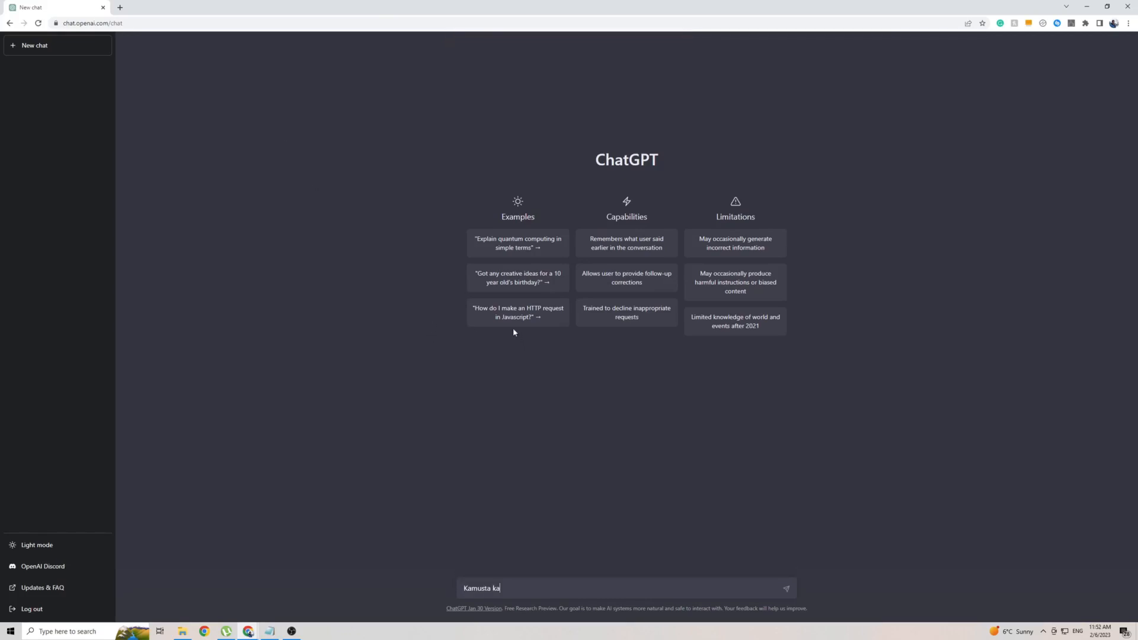